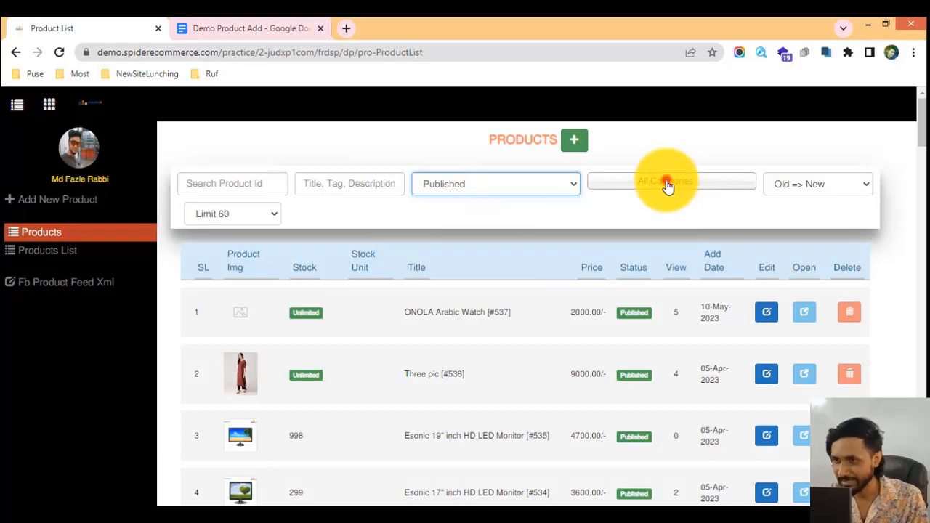
Step: Expand the All Categories filter to list every product category
{"action": "left_click", "coordinate": [666, 180]}
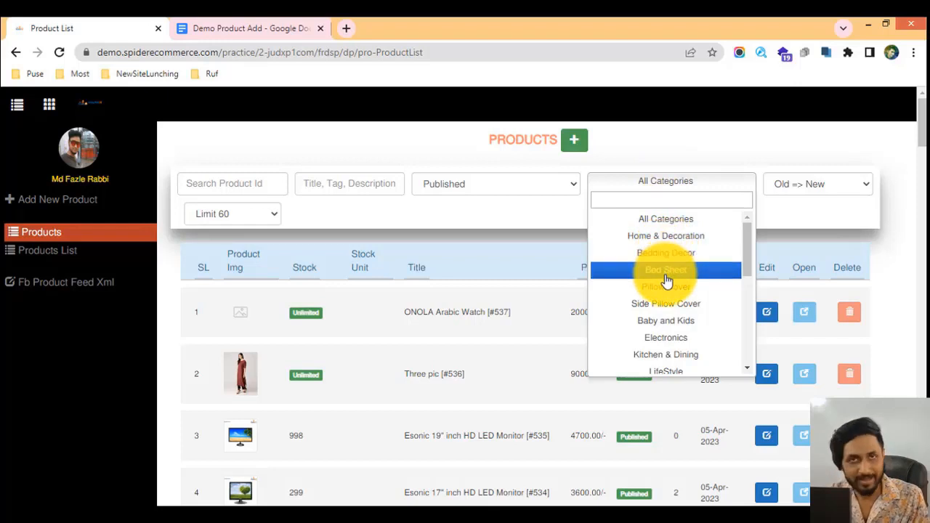
{"action": "mouse_move", "coordinate": [665, 218]}
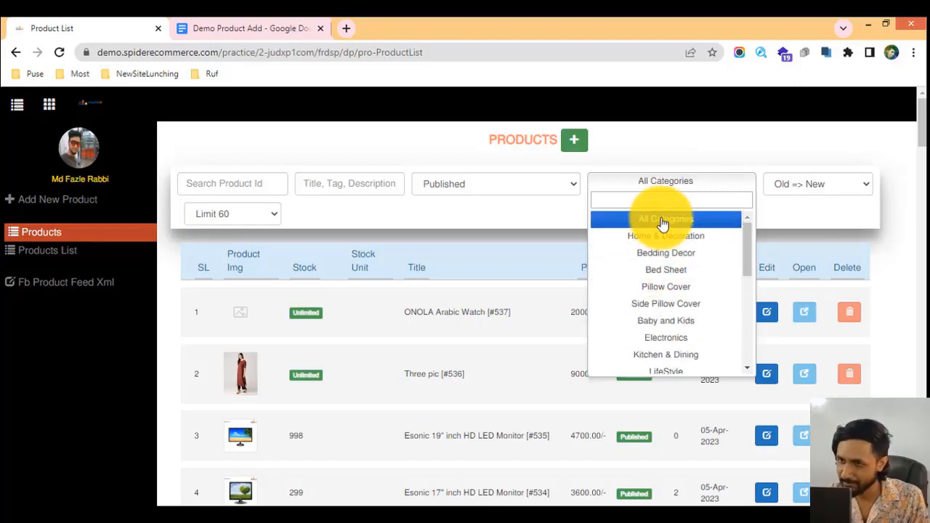
{"action": "mouse_move", "coordinate": [639, 235]}
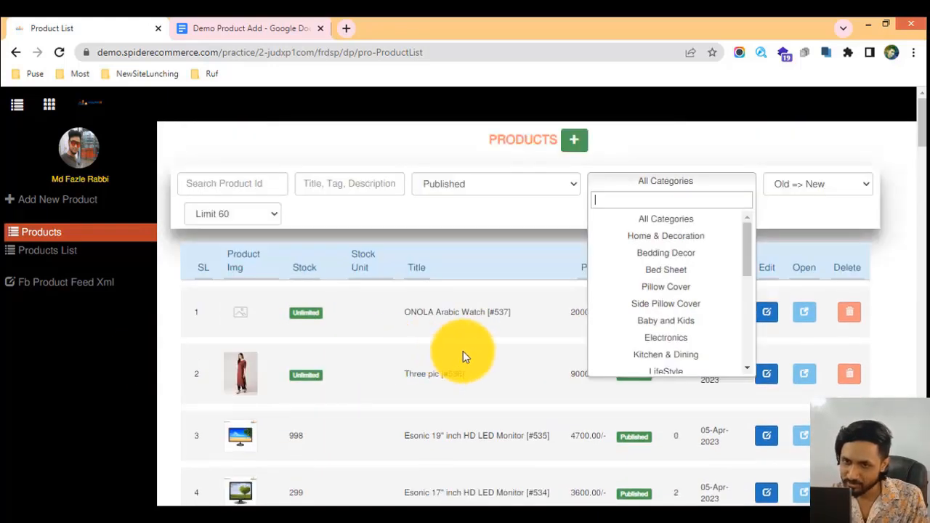
{"action": "mouse_move", "coordinate": [381, 264]}
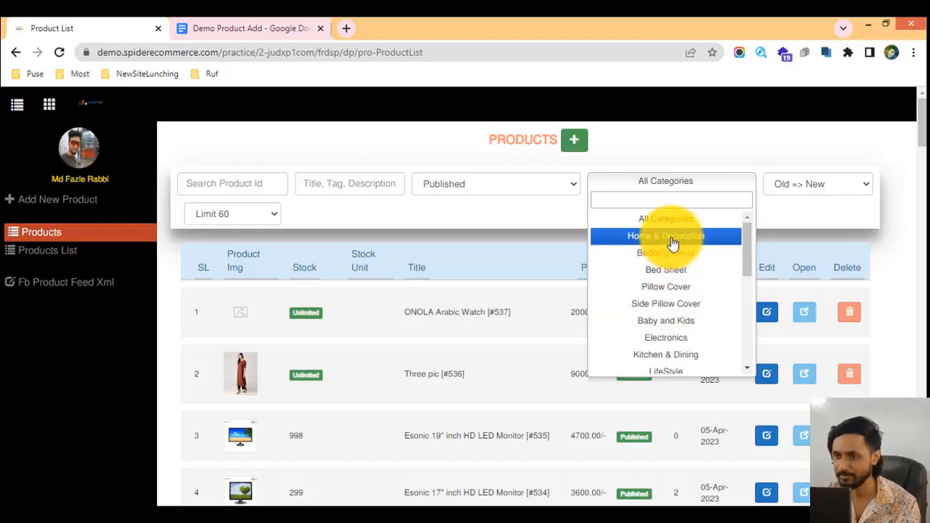
Step: Filter the published products to Home & Decoration, then narrow the filter to Bedding Decor
{"action": "left_click", "coordinate": [665, 235]}
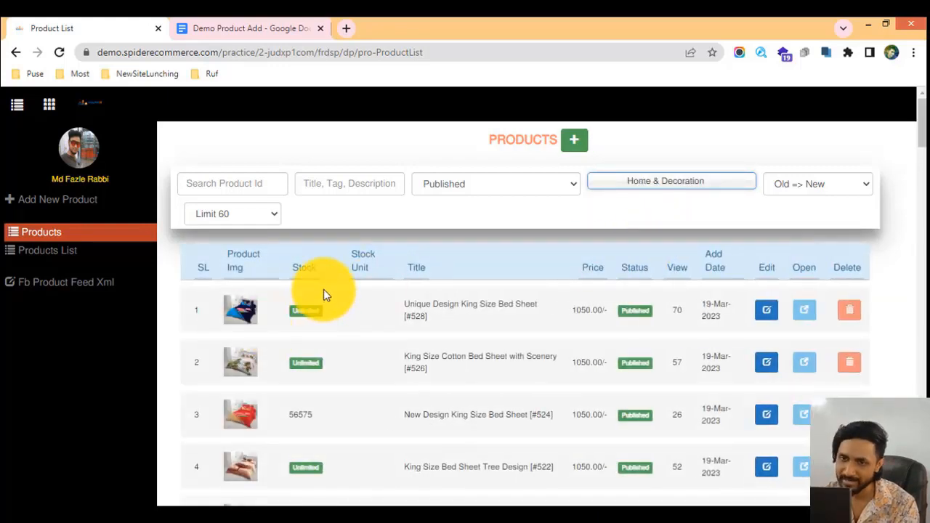
{"action": "mouse_move", "coordinate": [347, 300]}
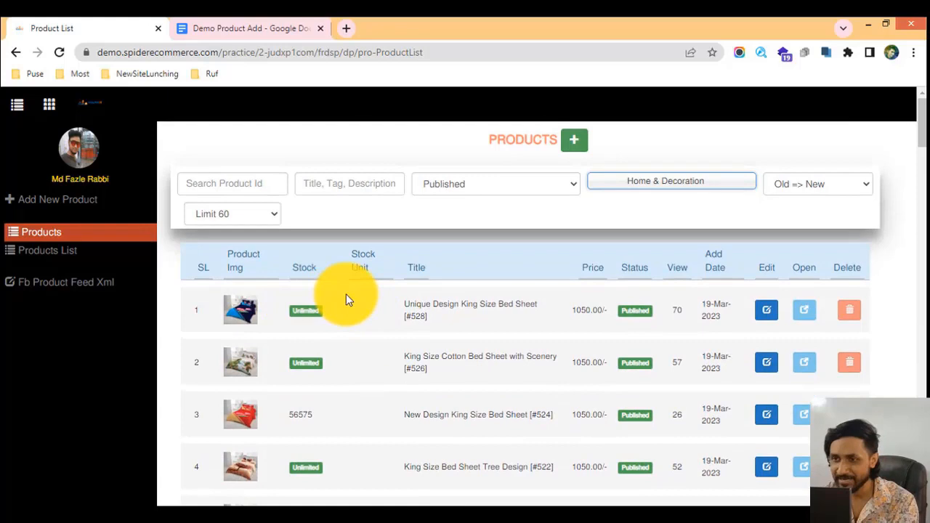
{"action": "scroll", "scroll_direction": "down", "scroll_amount": 3}
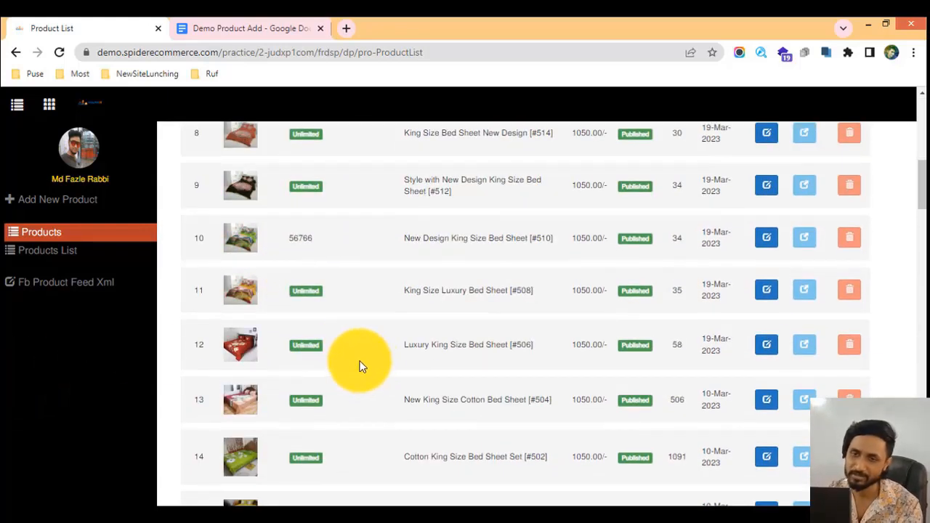
{"action": "left_click", "coordinate": [666, 181]}
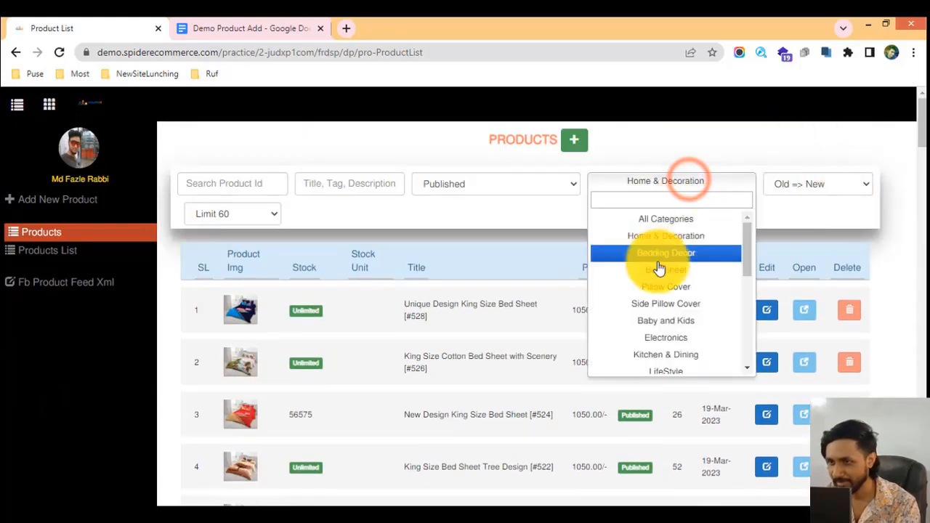
{"action": "left_click", "coordinate": [665, 253]}
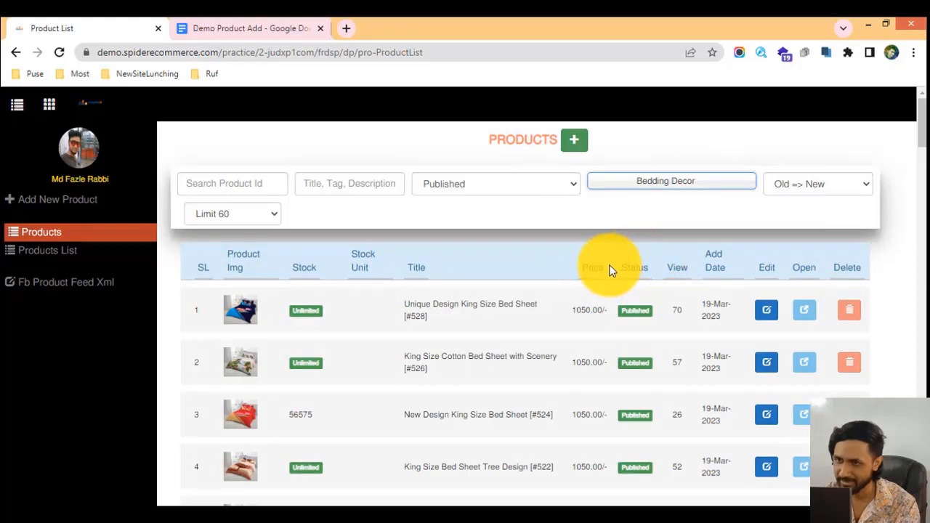
{"action": "mouse_move", "coordinate": [436, 271]}
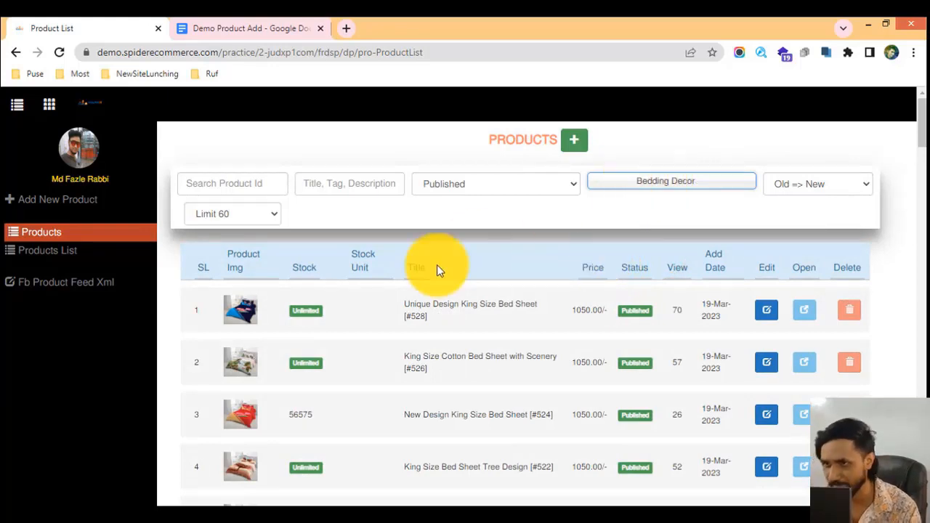
{"action": "mouse_move", "coordinate": [262, 311]}
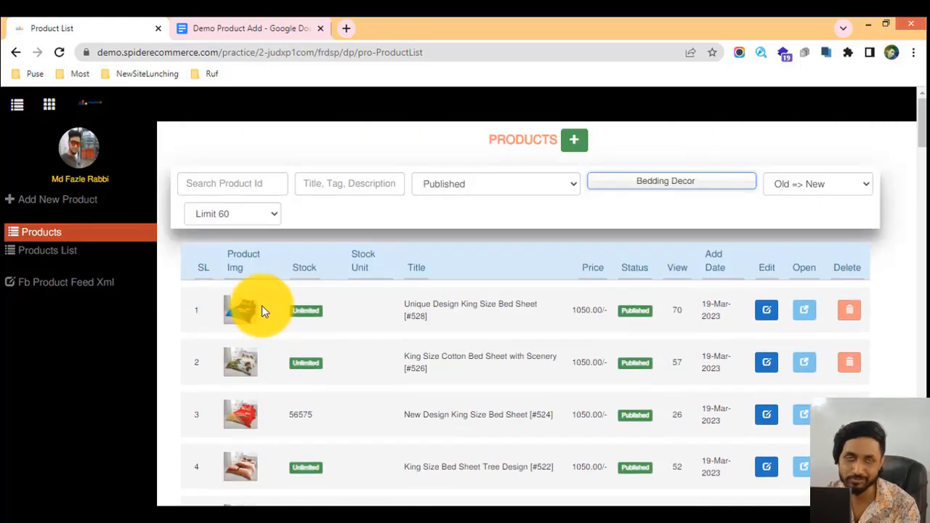
Step: Filter the products to Bed Sheet, then switch the category filter to Baby and Kids
{"action": "left_click", "coordinate": [666, 180]}
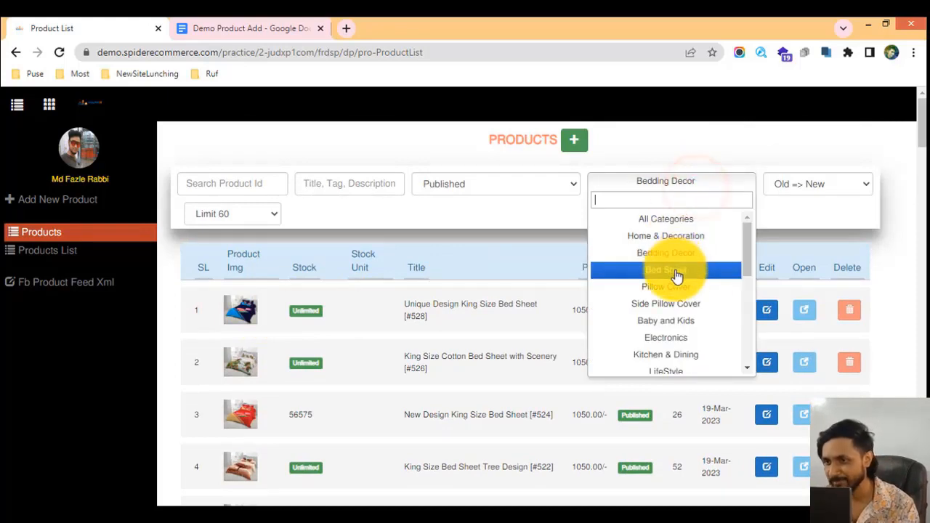
{"action": "left_click", "coordinate": [662, 269]}
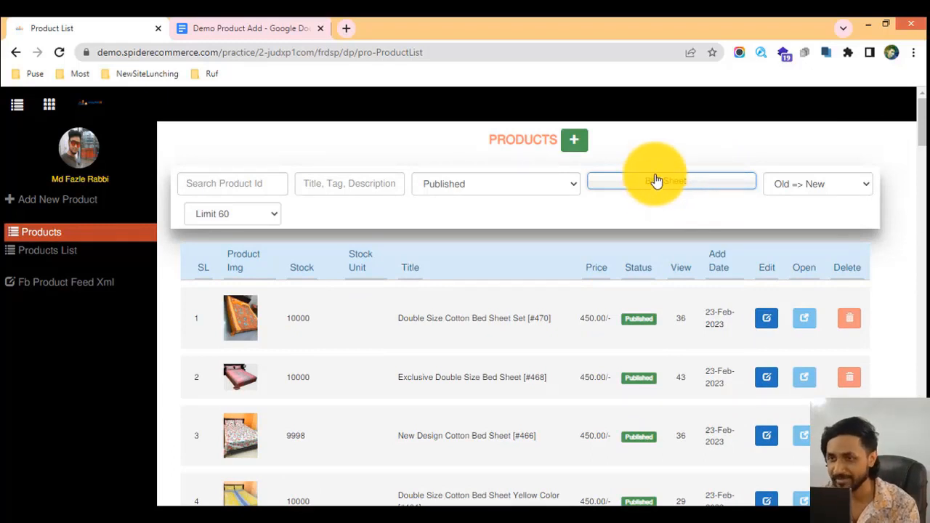
{"action": "left_click", "coordinate": [668, 181]}
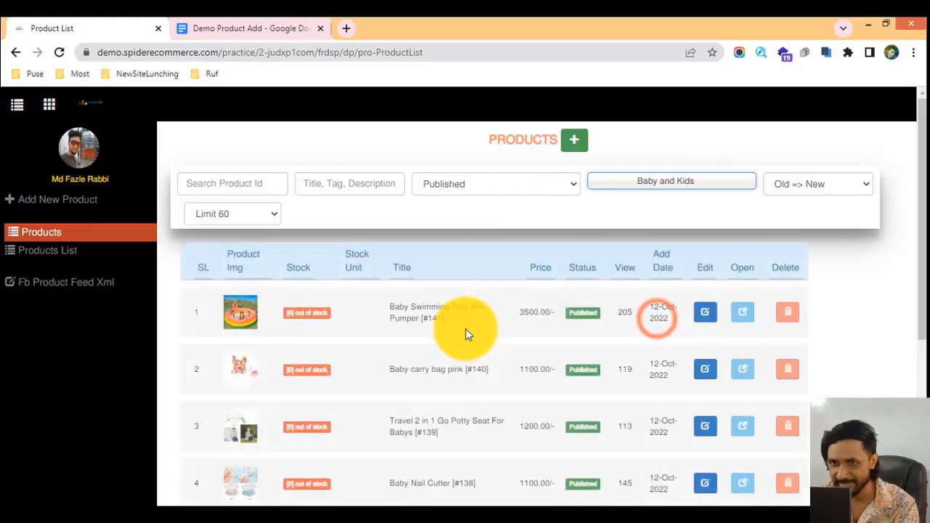
{"action": "scroll", "scroll_direction": "down", "scroll_amount": 3}
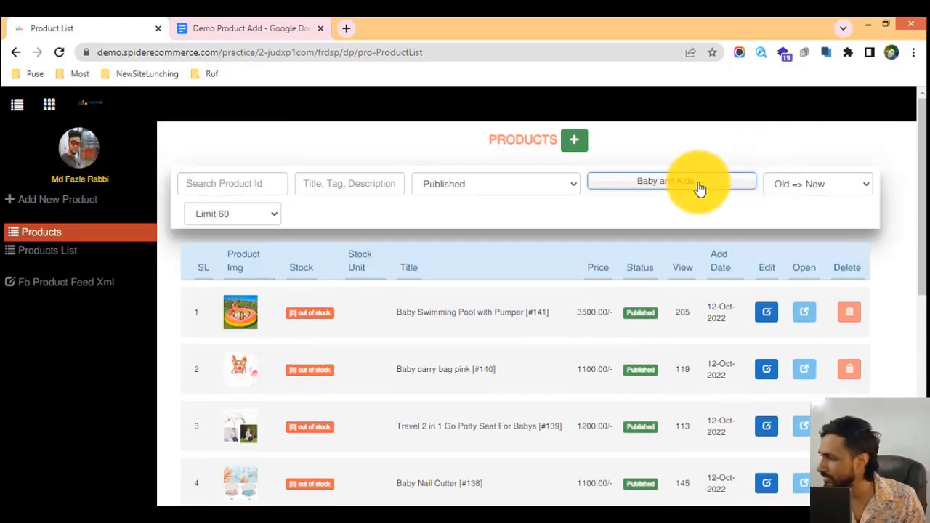
{"action": "left_click", "coordinate": [671, 181]}
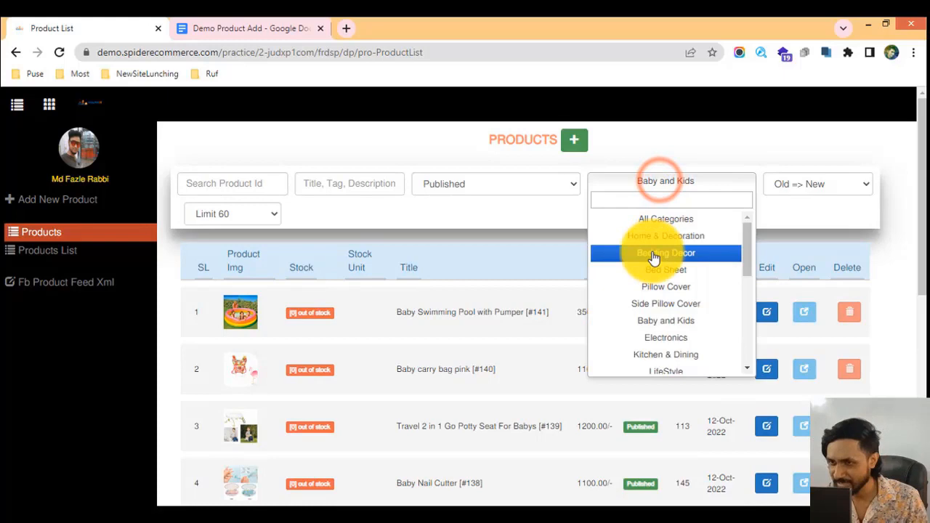
{"action": "scroll", "scroll_direction": "down", "scroll_amount": 3}
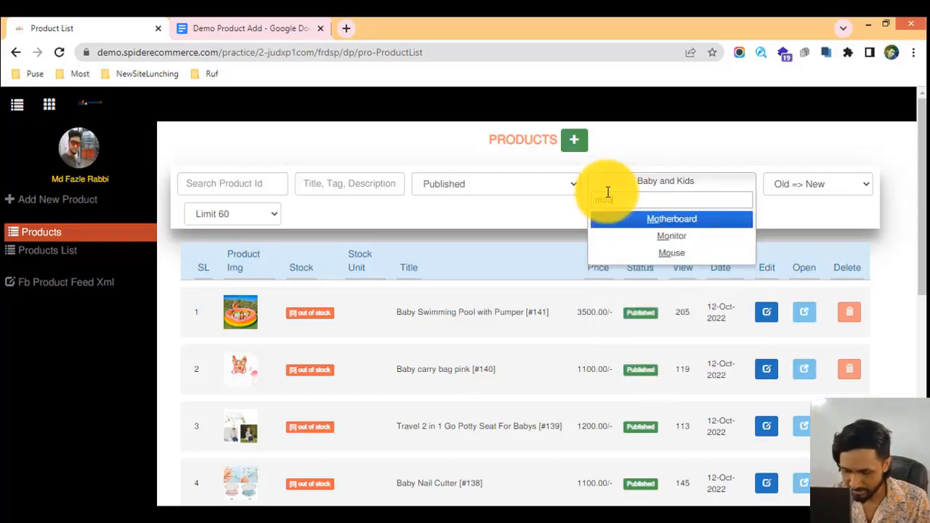
{"action": "type", "text": "mous"}
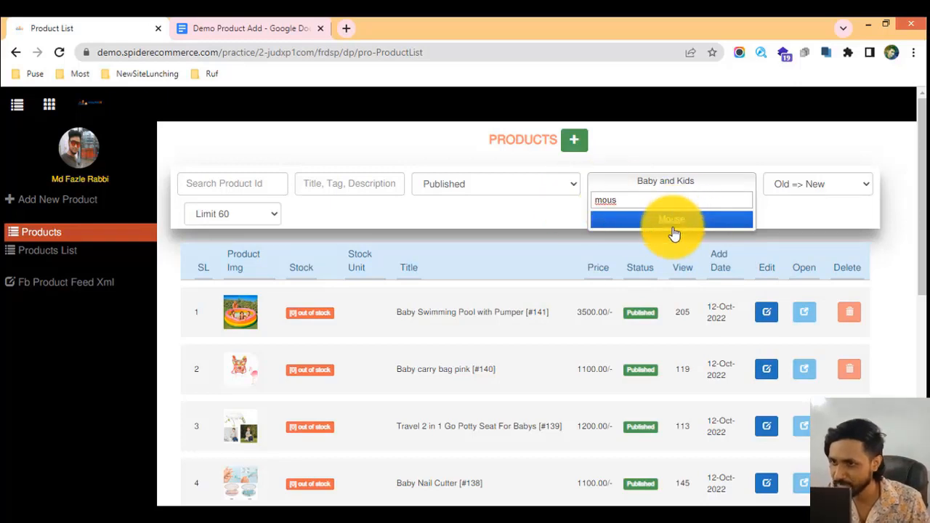
{"action": "left_click", "coordinate": [670, 184]}
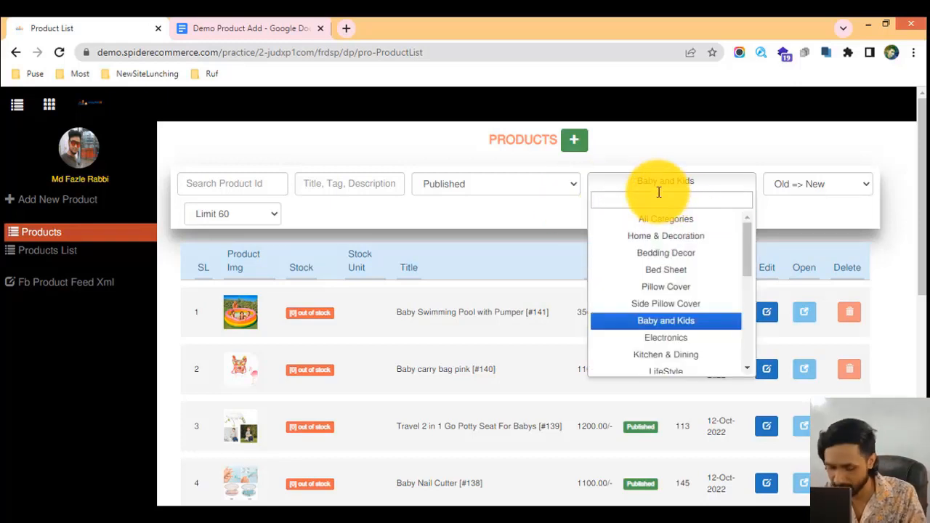
{"action": "type", "text": "m"}
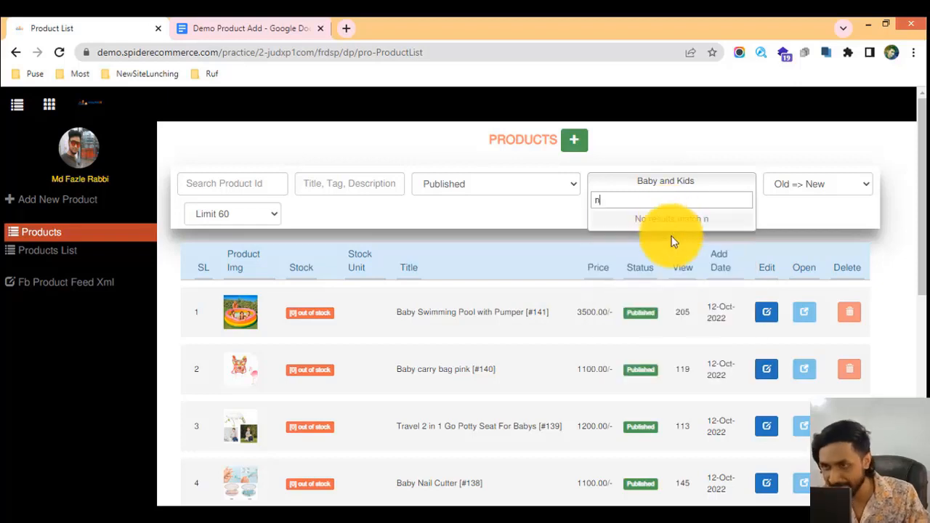
{"action": "left_click", "coordinate": [669, 201]}
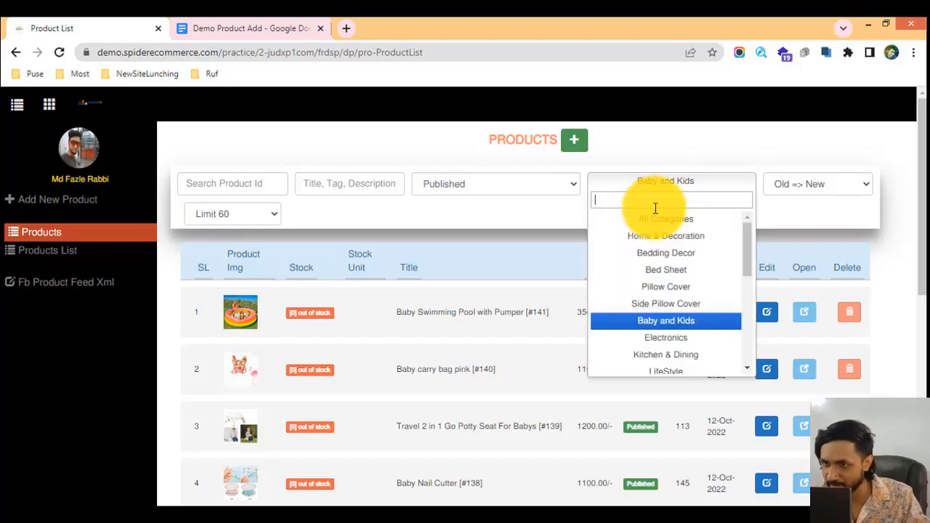
{"action": "type", "text": "p"}
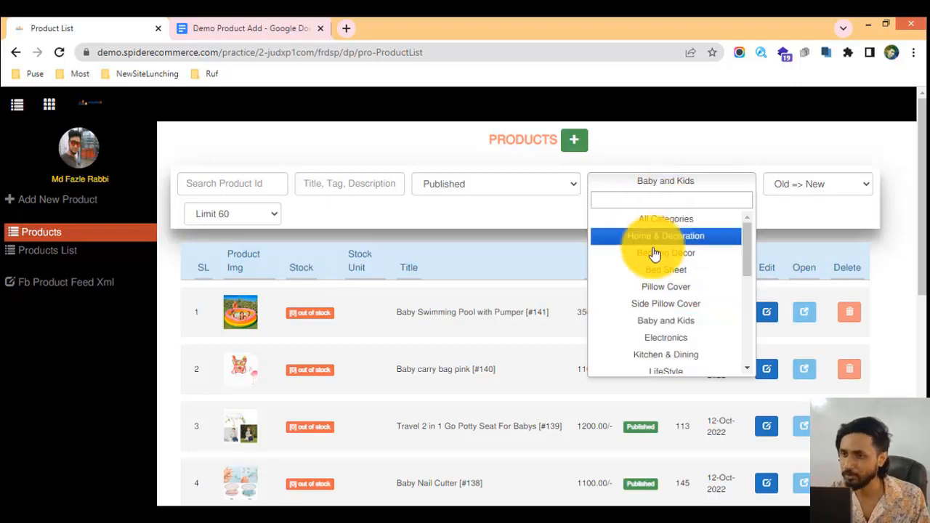
Step: Search the category filter with 'b' and choose Bed Sheet as the category
{"action": "scroll", "scroll_direction": "down", "scroll_amount": 3}
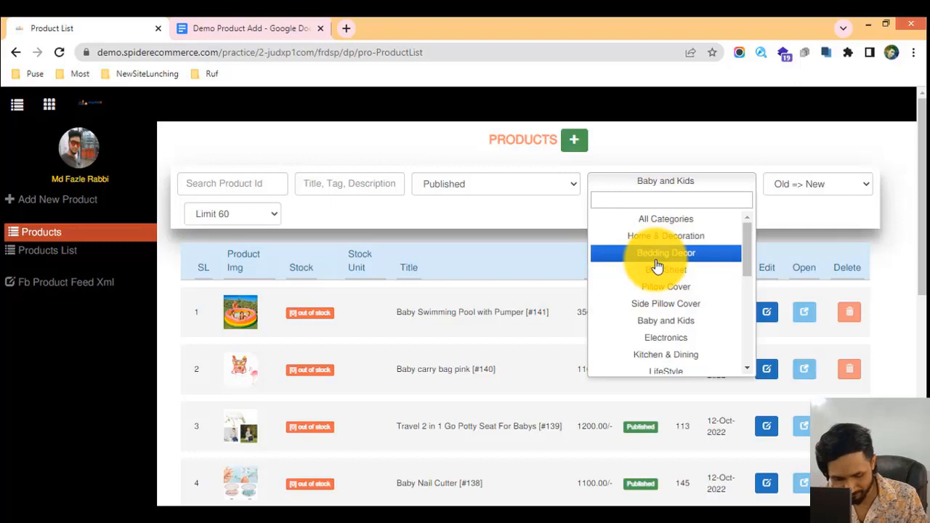
{"action": "type", "text": "b"}
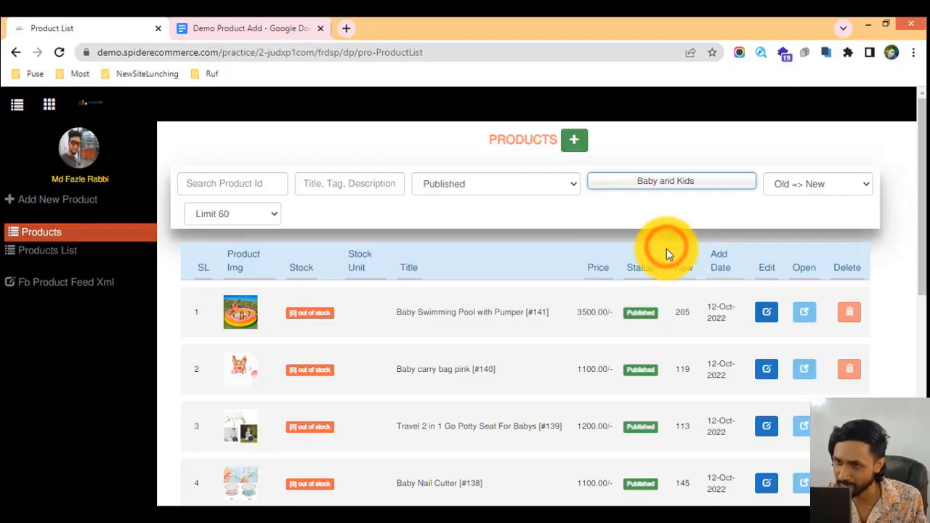
{"action": "left_click", "coordinate": [671, 180]}
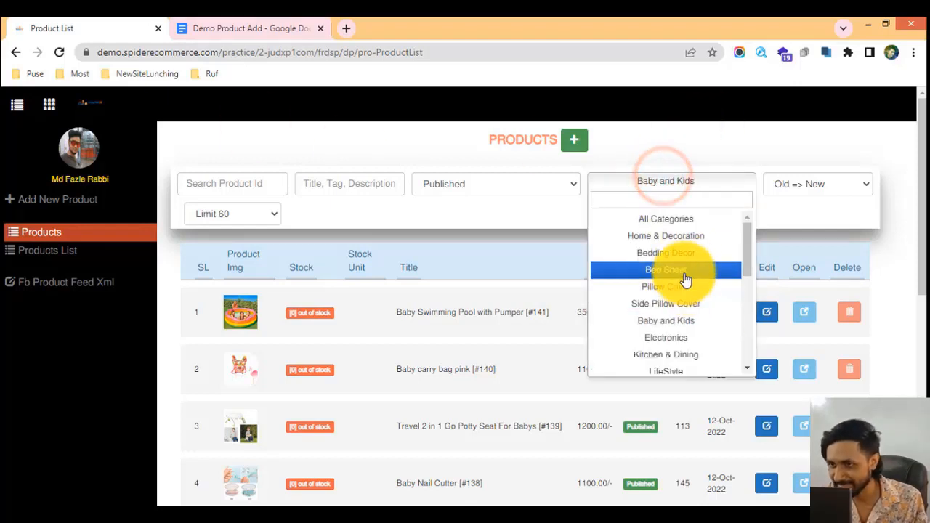
{"action": "left_click", "coordinate": [666, 268]}
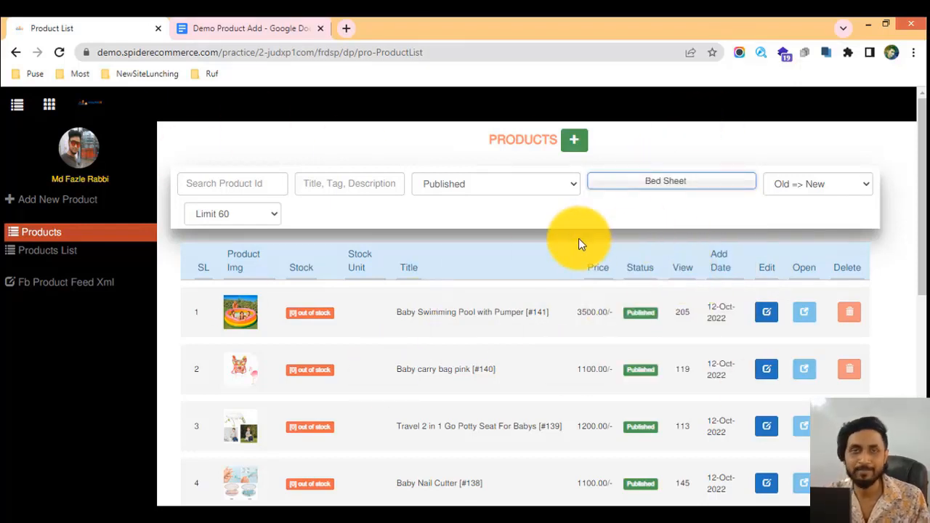
{"action": "mouse_move", "coordinate": [778, 163]}
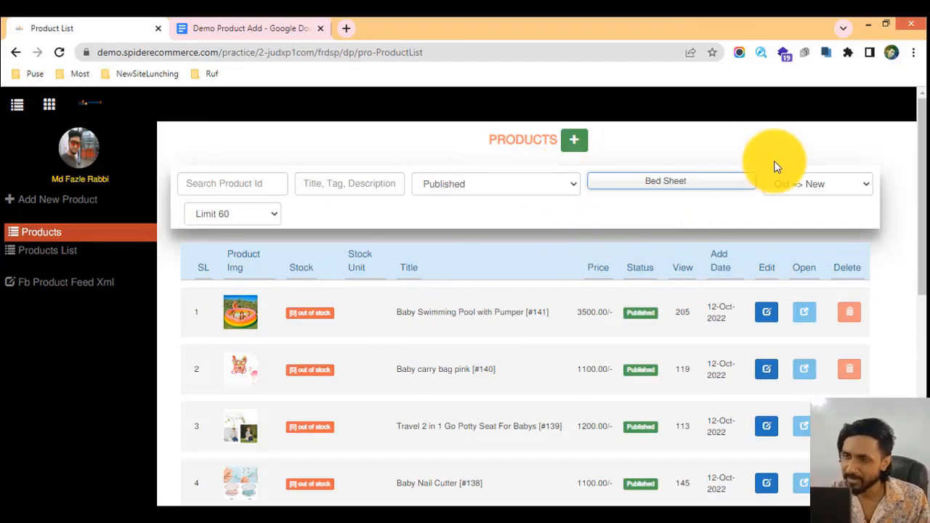
{"action": "mouse_move", "coordinate": [473, 221]}
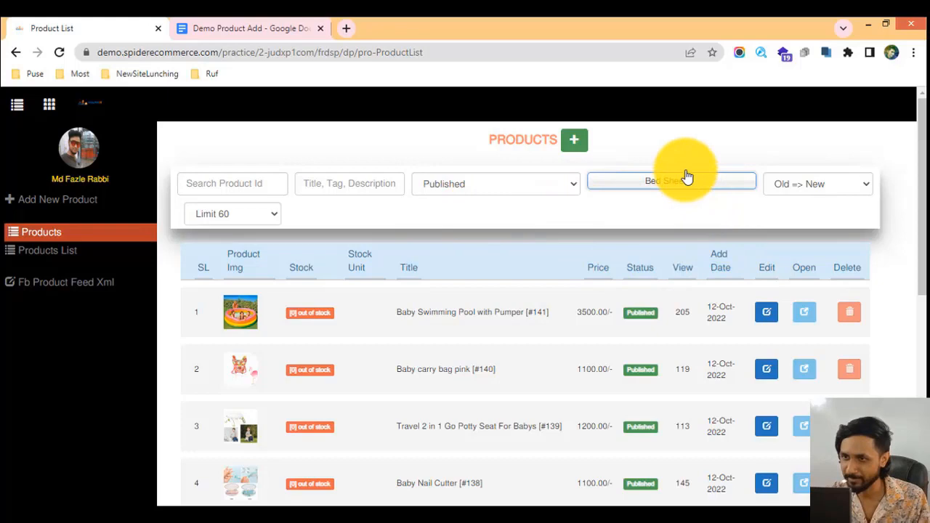
Step: Reload the list to show published Bed Sheet products and confirm the filter still reads Bed Sheet
{"action": "left_click", "coordinate": [669, 180]}
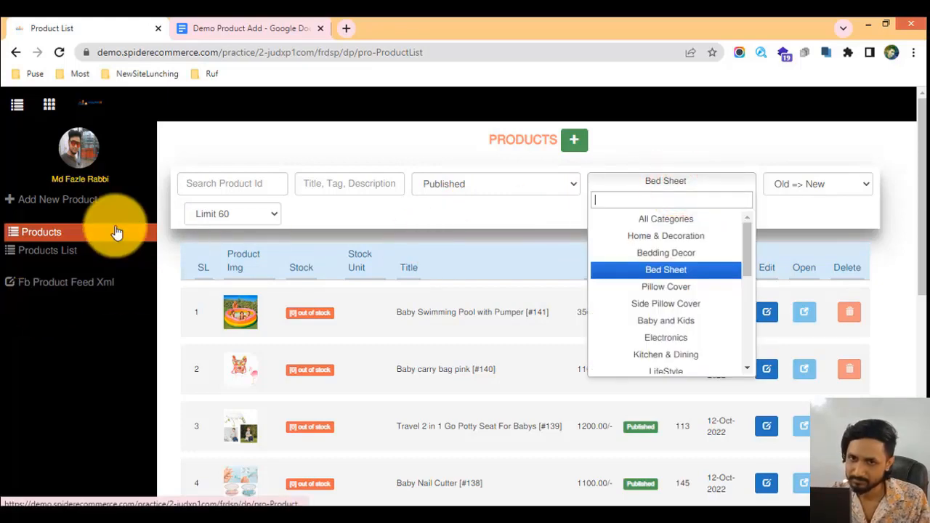
{"action": "left_click", "coordinate": [666, 269]}
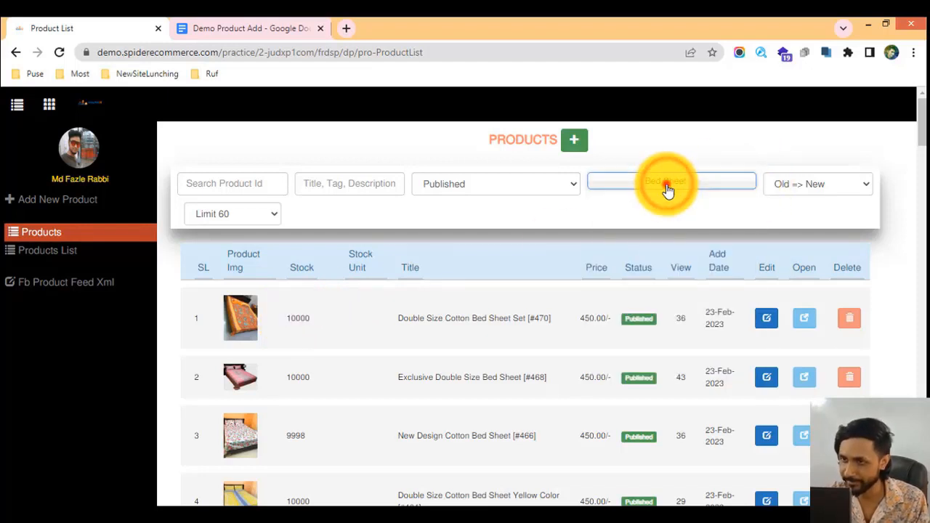
{"action": "left_click", "coordinate": [668, 184]}
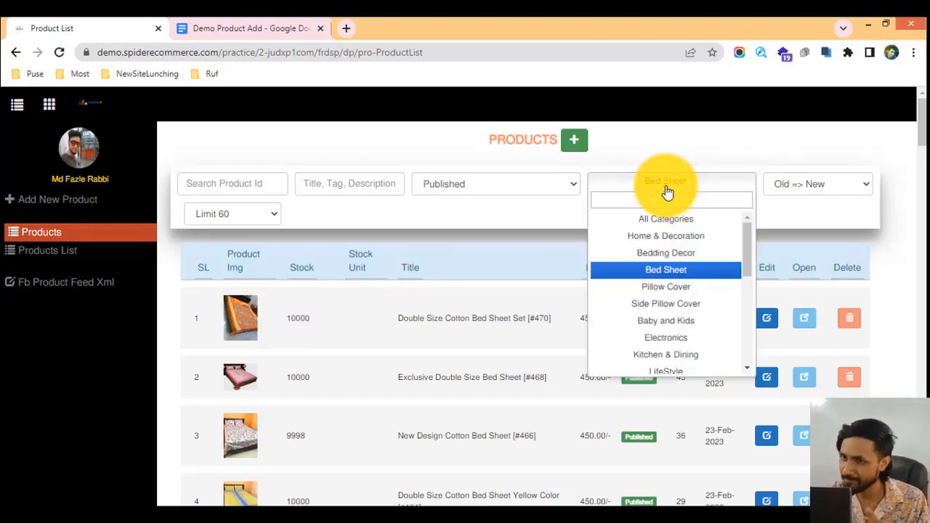
{"action": "left_click", "coordinate": [667, 183]}
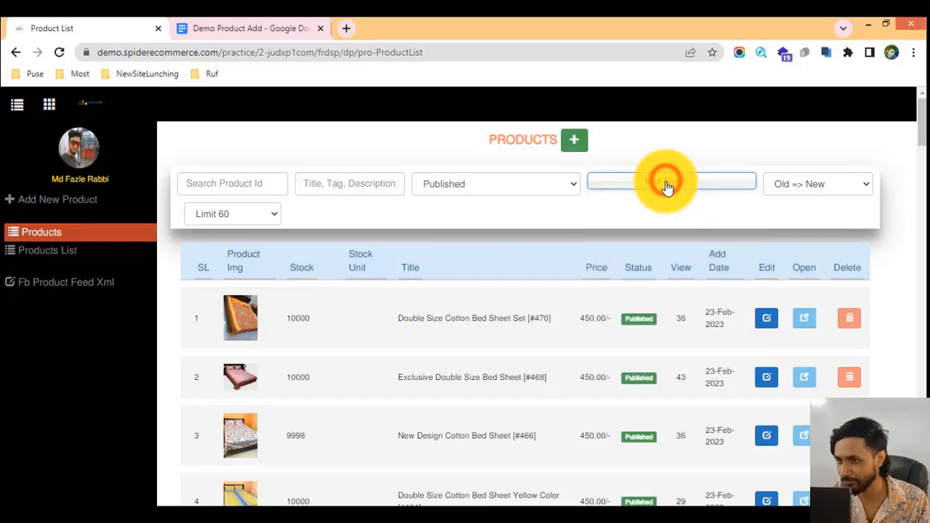